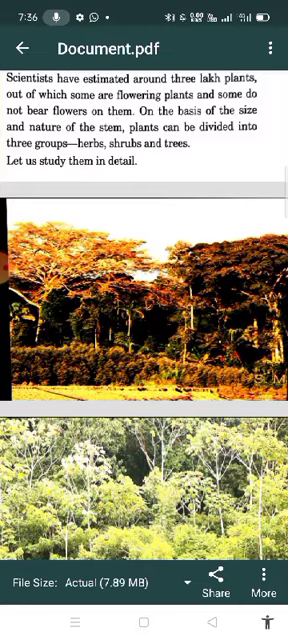
{"action": "scroll", "scroll_direction": "down", "scroll_amount": 3}
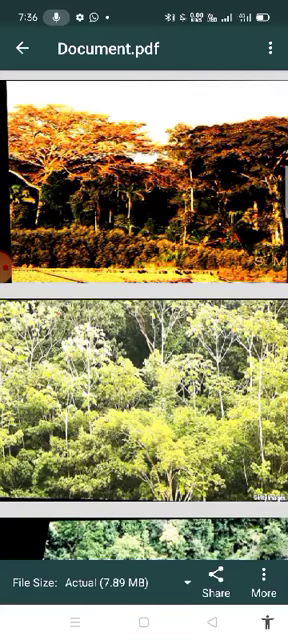
{"action": "scroll", "scroll_direction": "down", "scroll_amount": 3}
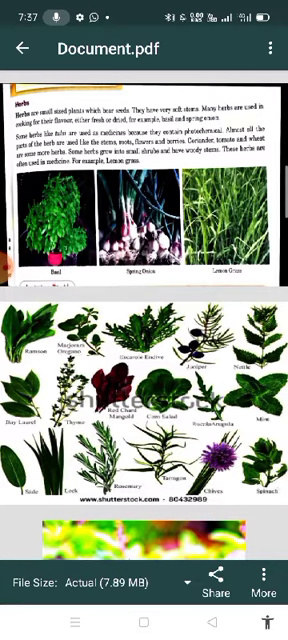
{"action": "scroll", "scroll_direction": "down", "scroll_amount": 3}
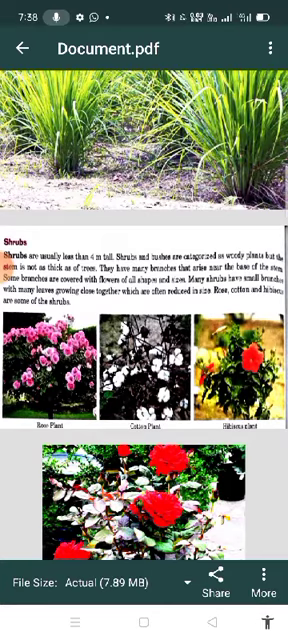
{"action": "scroll", "scroll_direction": "up", "scroll_amount": 3}
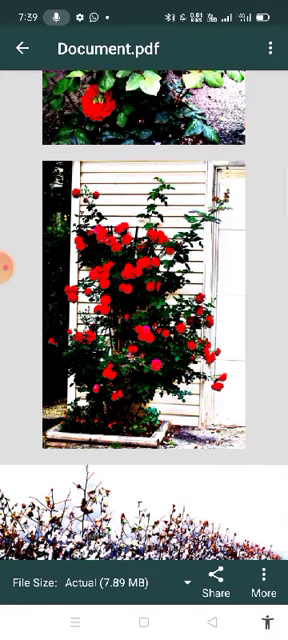
{"action": "scroll", "scroll_direction": "down", "scroll_amount": 3}
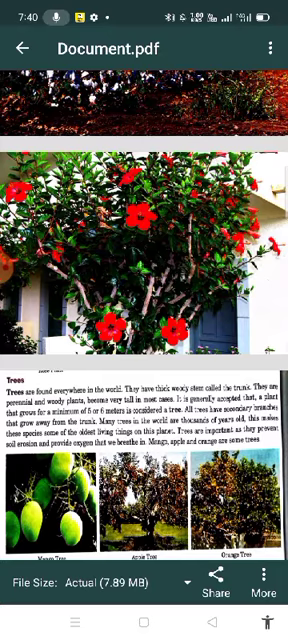
{"action": "scroll", "scroll_direction": "down", "scroll_amount": 3}
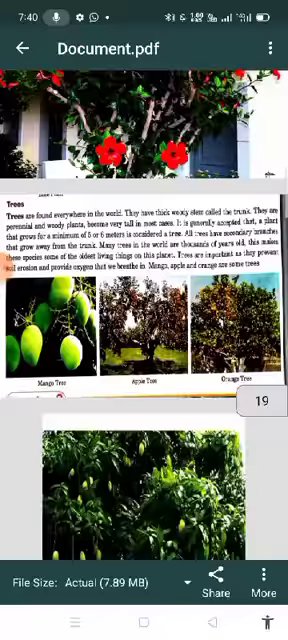
{"action": "scroll", "scroll_direction": "up", "scroll_amount": 3}
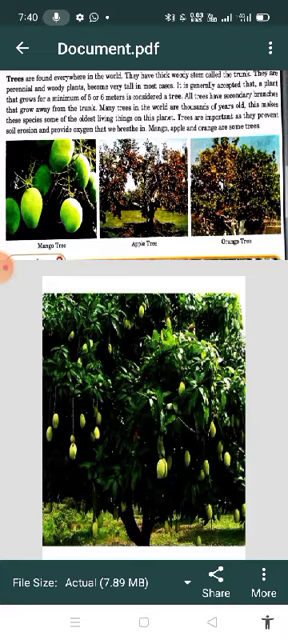
{"action": "scroll", "scroll_direction": "down", "scroll_amount": 3}
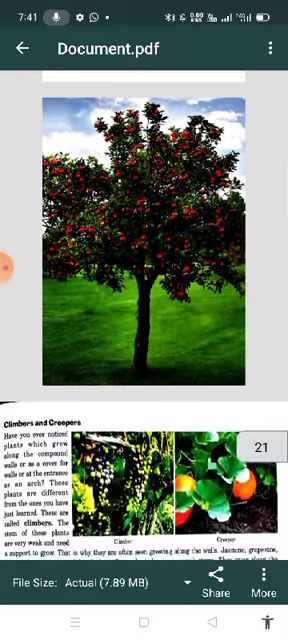
{"action": "scroll", "scroll_direction": "down", "scroll_amount": 3}
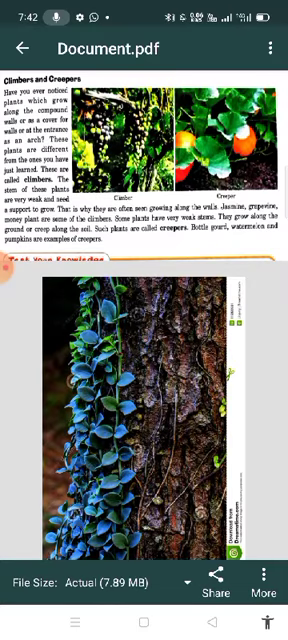
{"action": "scroll", "scroll_direction": "down", "scroll_amount": 3}
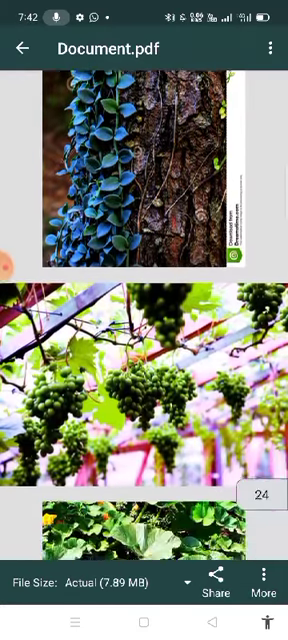
{"action": "scroll", "scroll_direction": "up", "scroll_amount": 3}
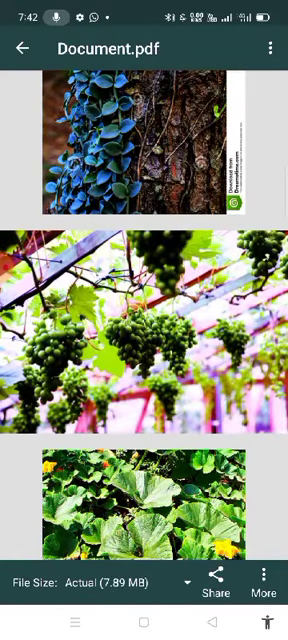
{"action": "scroll", "scroll_direction": "down", "scroll_amount": 3}
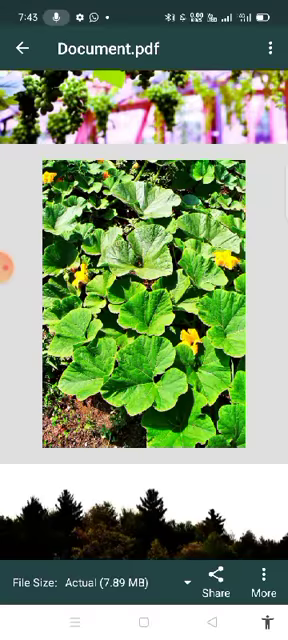
{"action": "scroll", "scroll_direction": "down", "scroll_amount": 3}
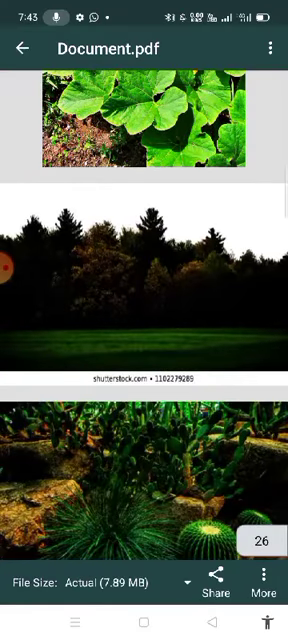